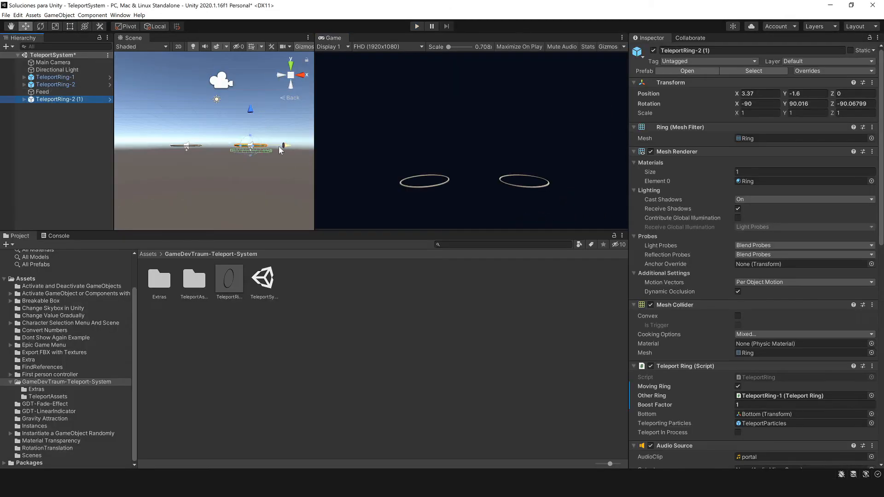
Stop Play mode to end the test run with the copied TeleportRing-2 (1).
left_click(417, 26)
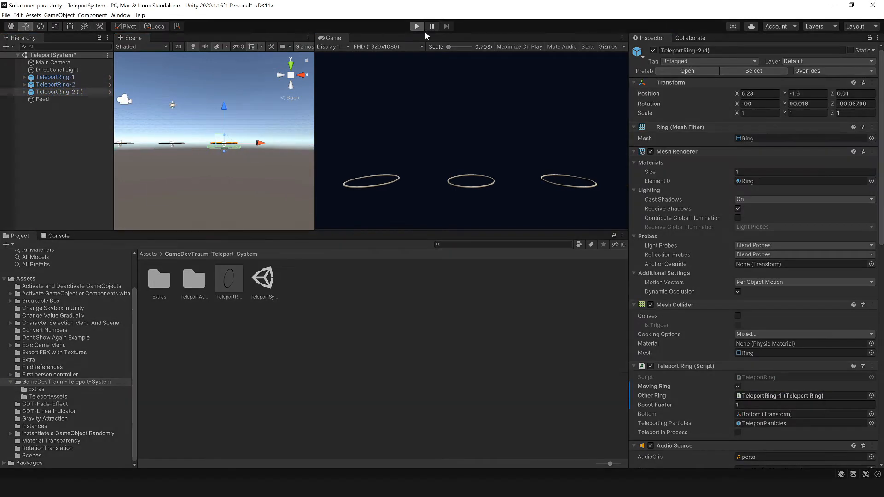
left_click(417, 26)
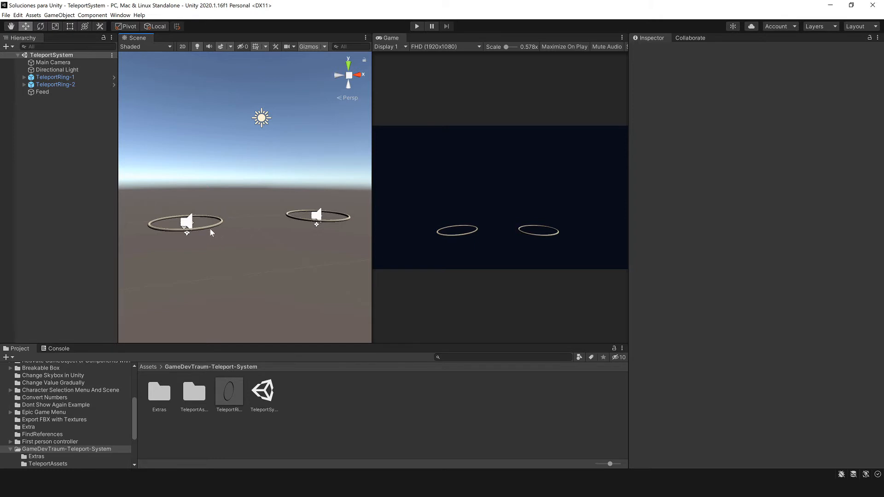
mouse_move(314, 310)
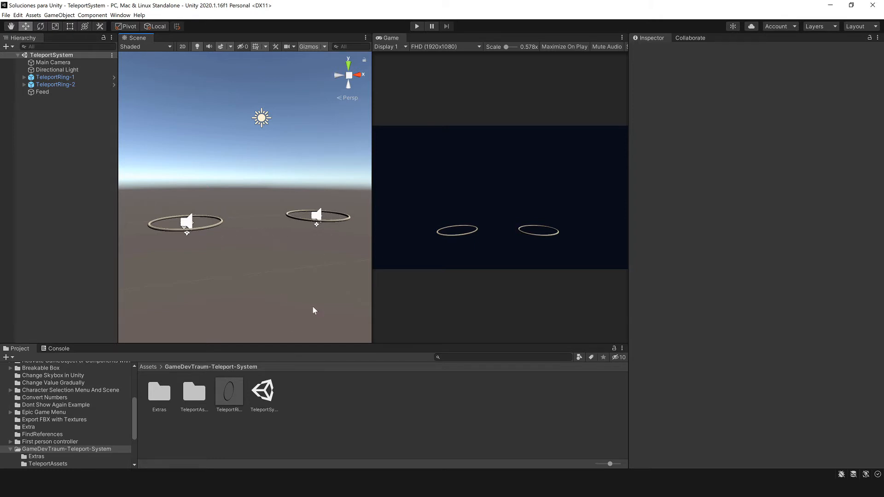
mouse_move(315, 288)
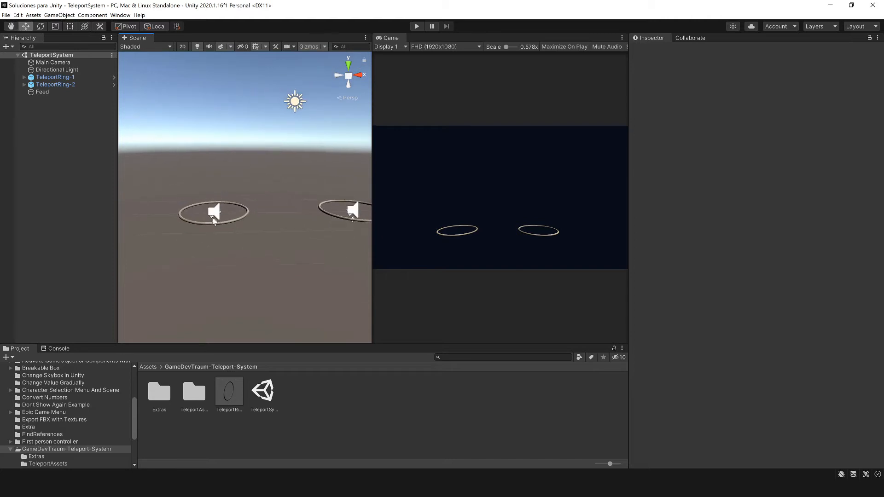
left_click(24, 77)
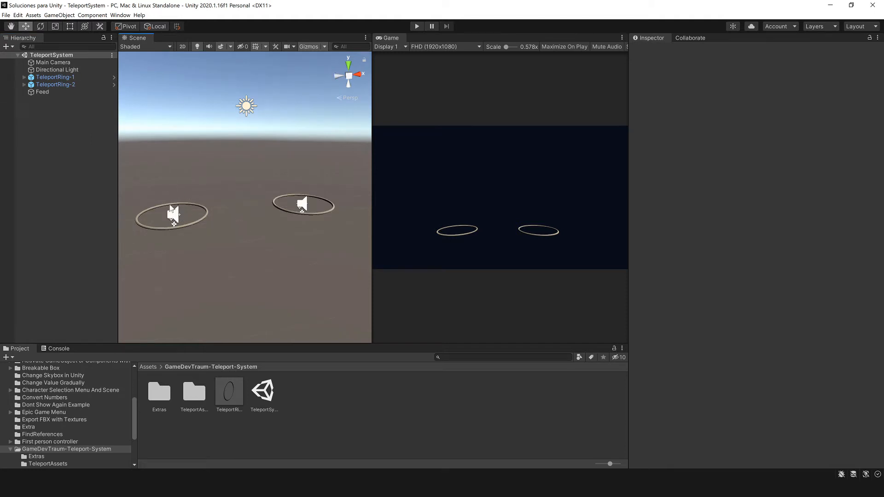
mouse_move(317, 198)
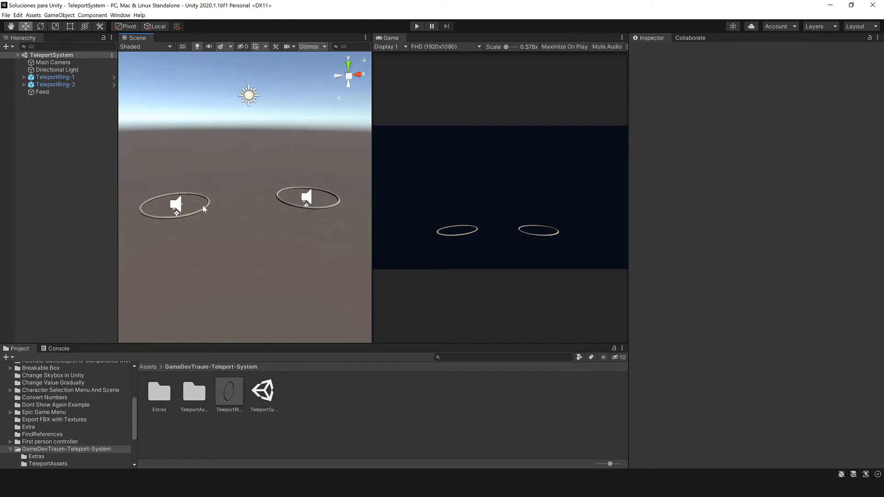
mouse_move(287, 199)
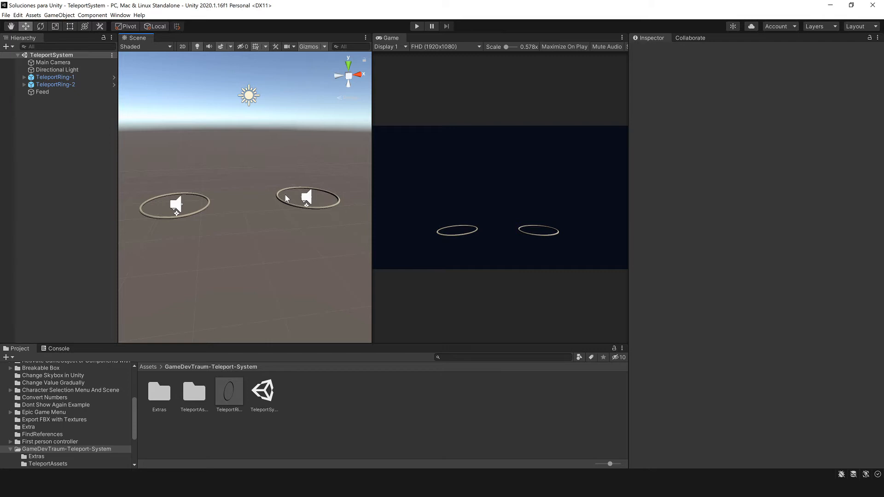
left_click(54, 76)
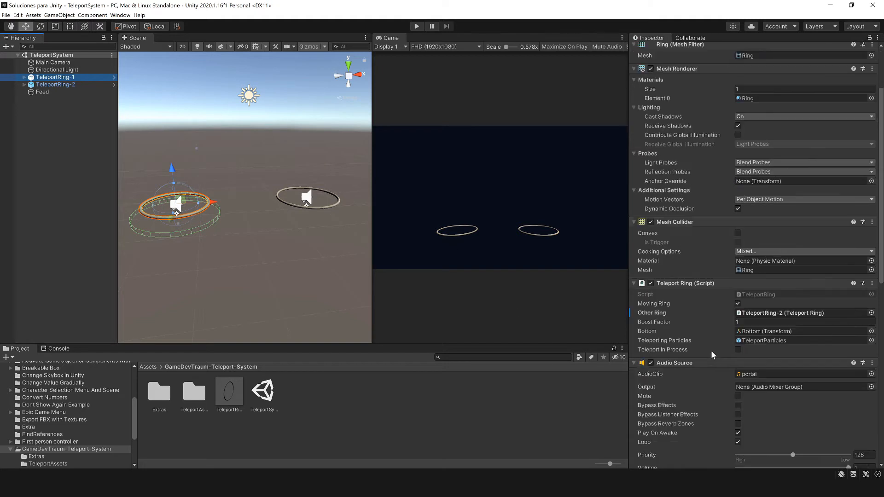
left_click(51, 55)
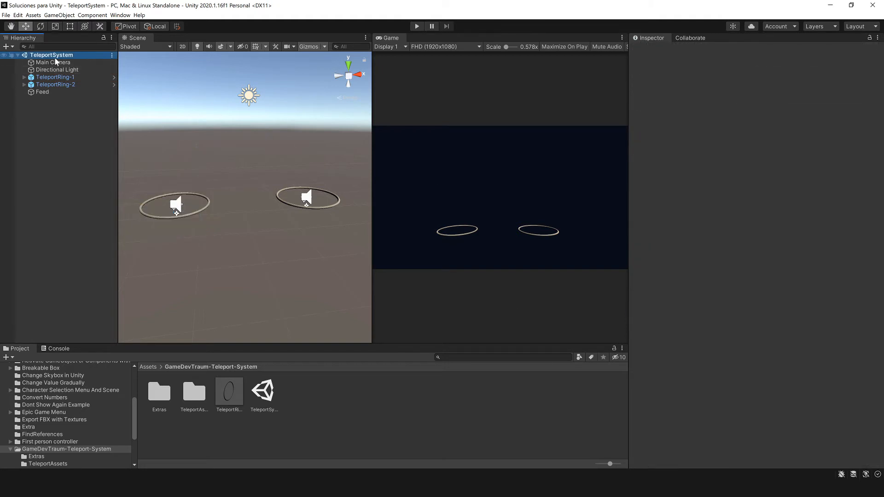
left_click(65, 114)
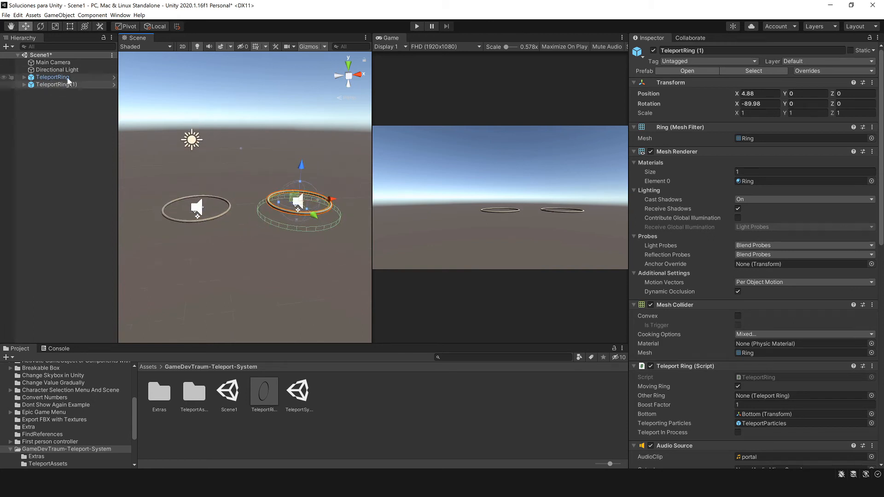
Assign the second TeleportRing as the first ring's Other Ring by dragging it from the Hierarchy.
left_click(52, 77)
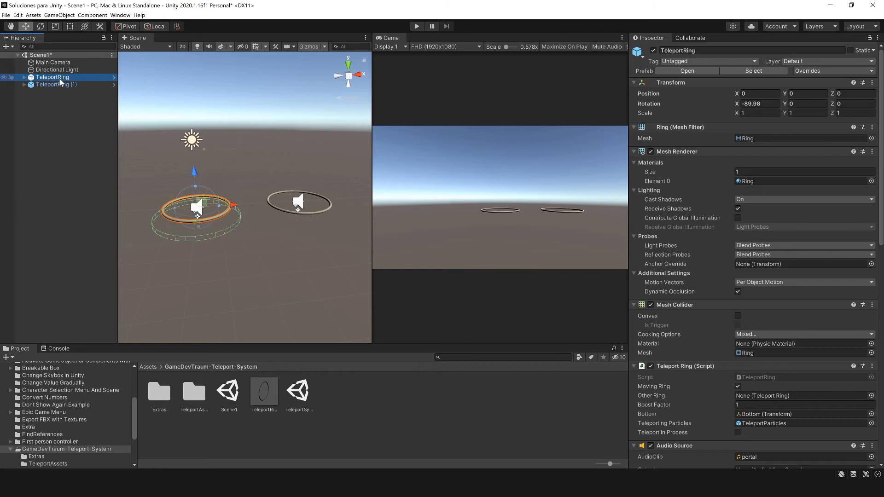
scroll("down", 3)
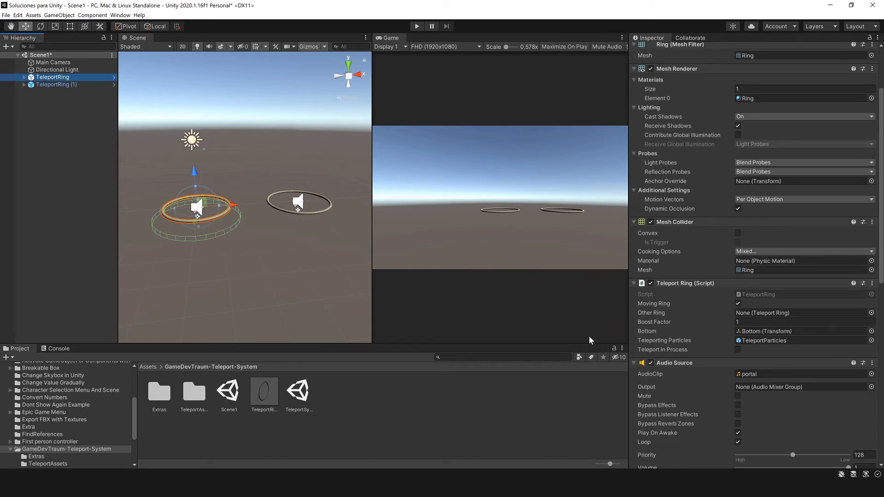
mouse_move(664, 320)
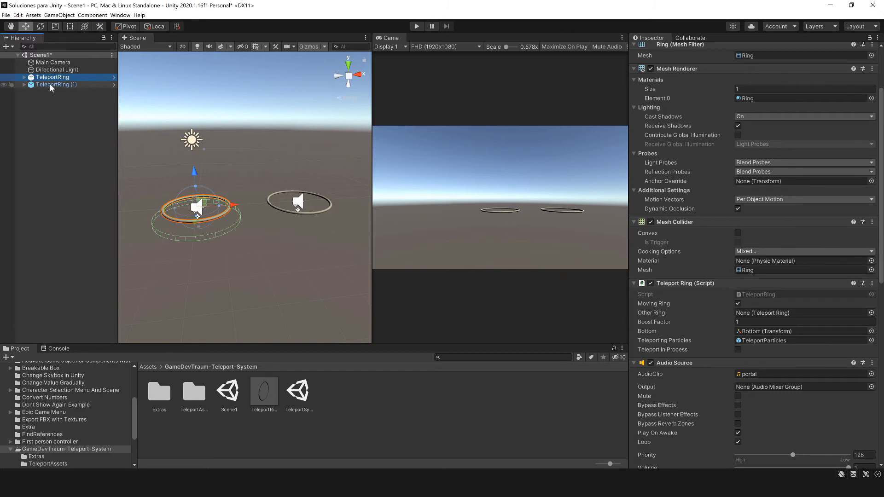
left_click_drag(53, 85, 800, 313)
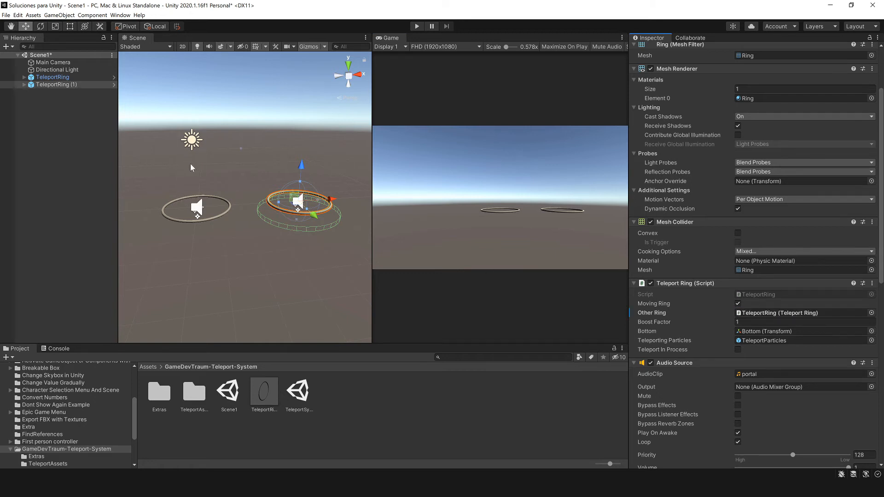
mouse_move(298, 120)
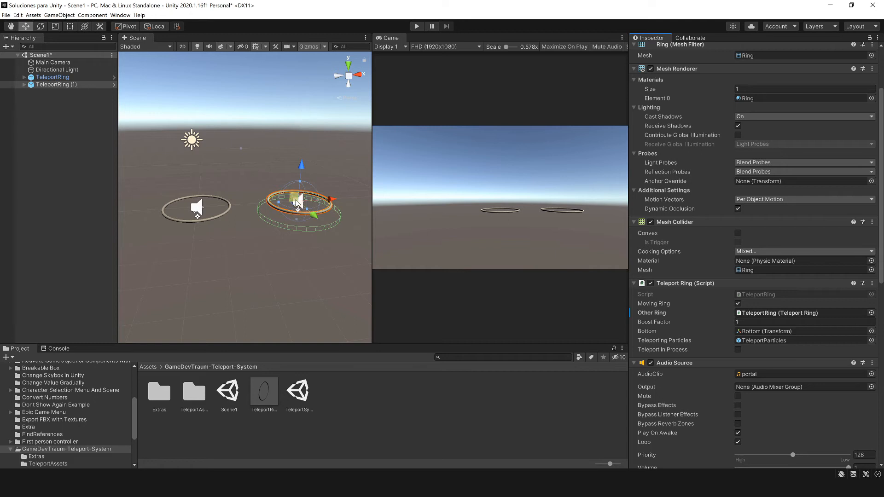
mouse_move(200, 127)
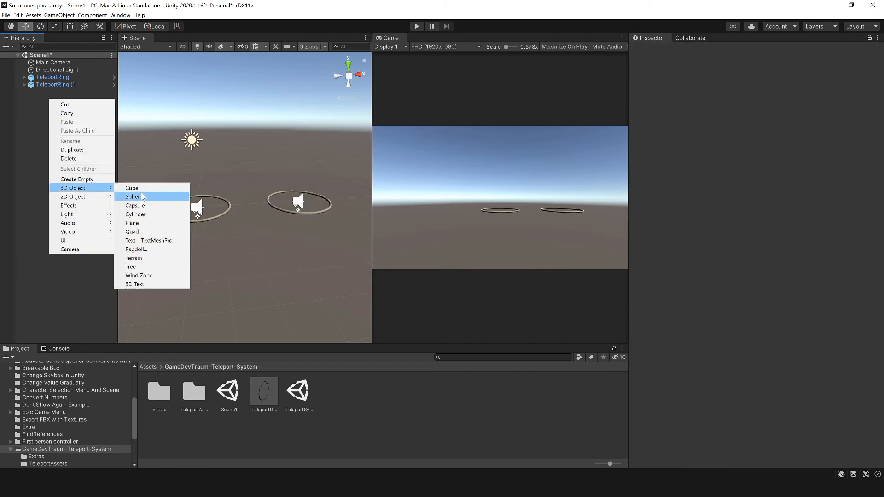
Create a Cube above the rings, add a Rigidbody component, and run the scene to watch it fall.
left_click(132, 188)
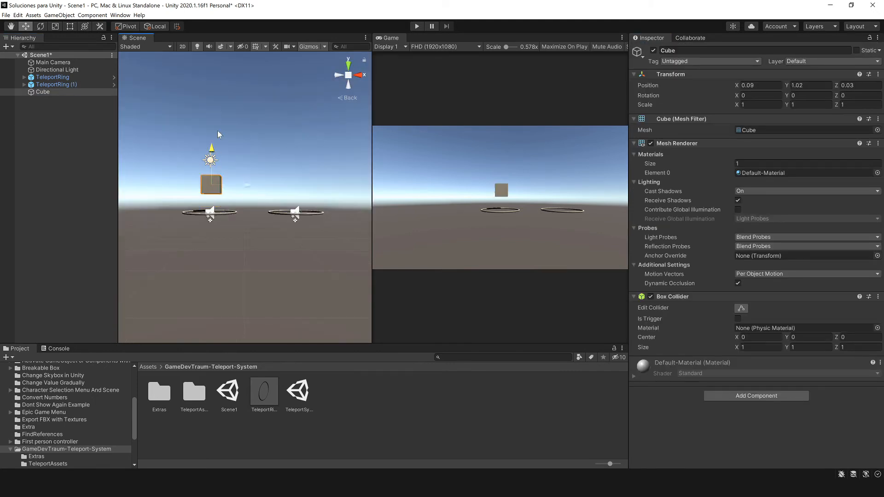
left_click(417, 26)
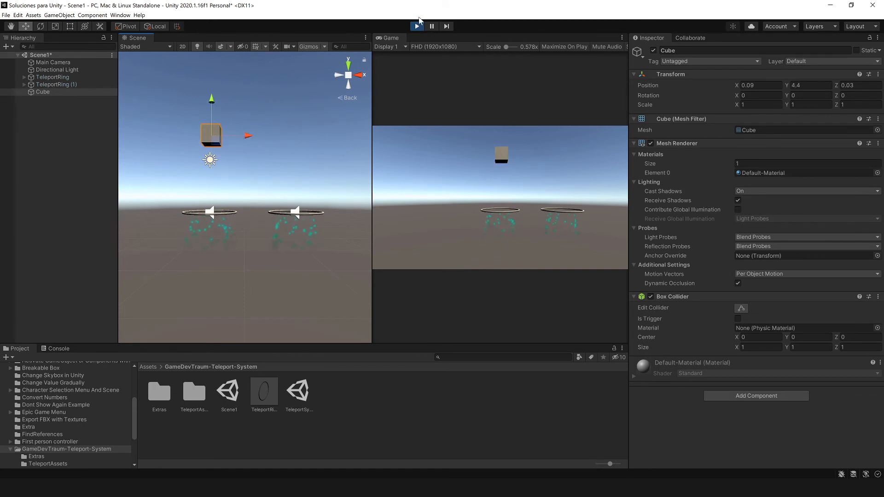
type("rigid")
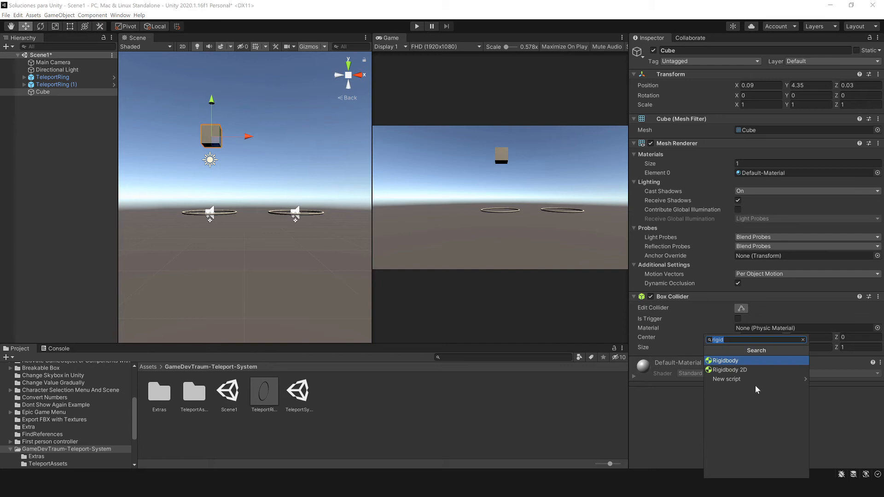
left_click(725, 360)
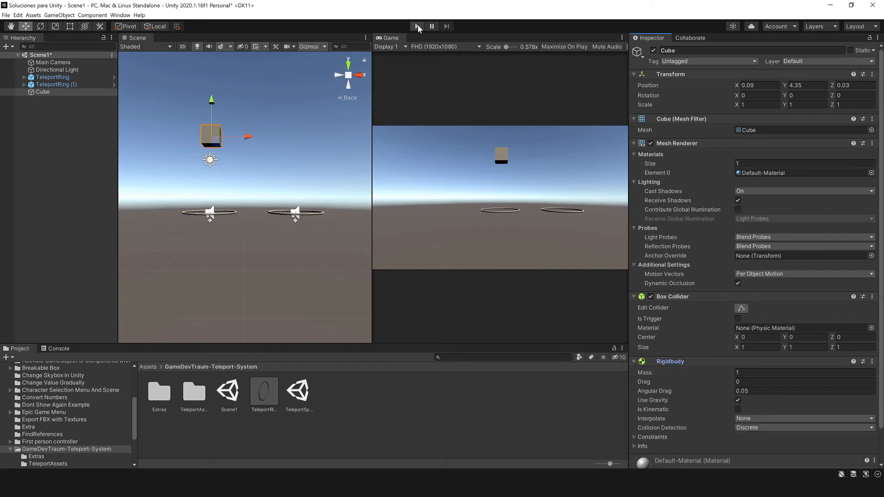
left_click(416, 26)
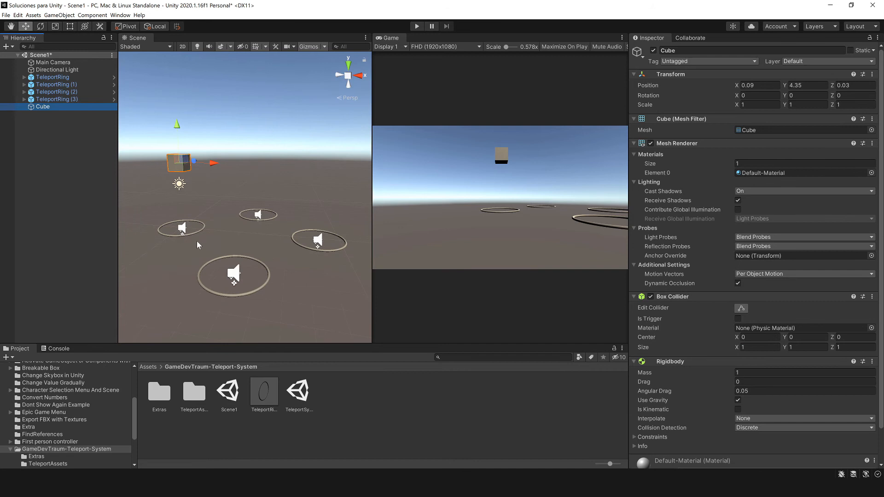
Step through TeleportRing to TeleportRing (3), confirming each Other Ring points to the next and the last back to TeleportRing.
left_click(52, 77)
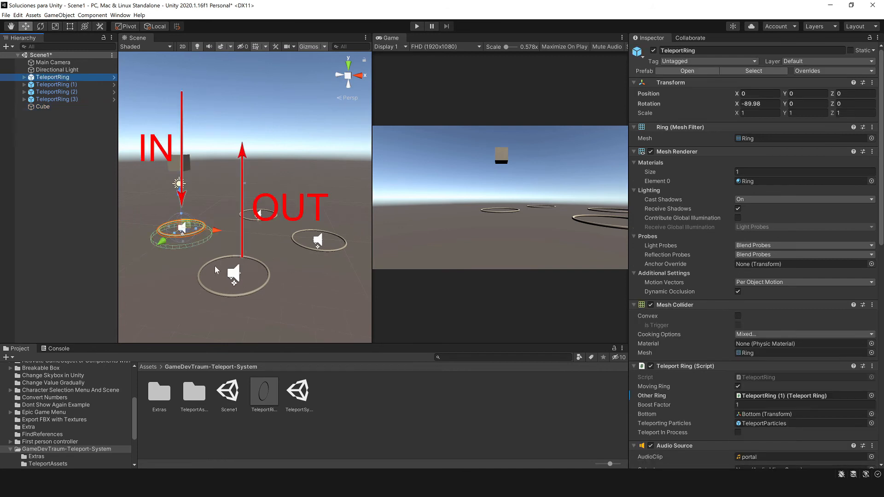
left_click(54, 84)
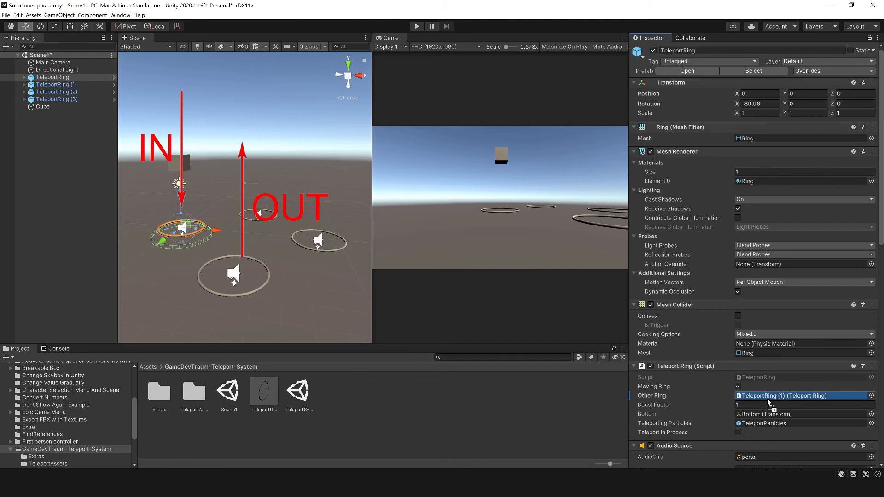
left_click(55, 84)
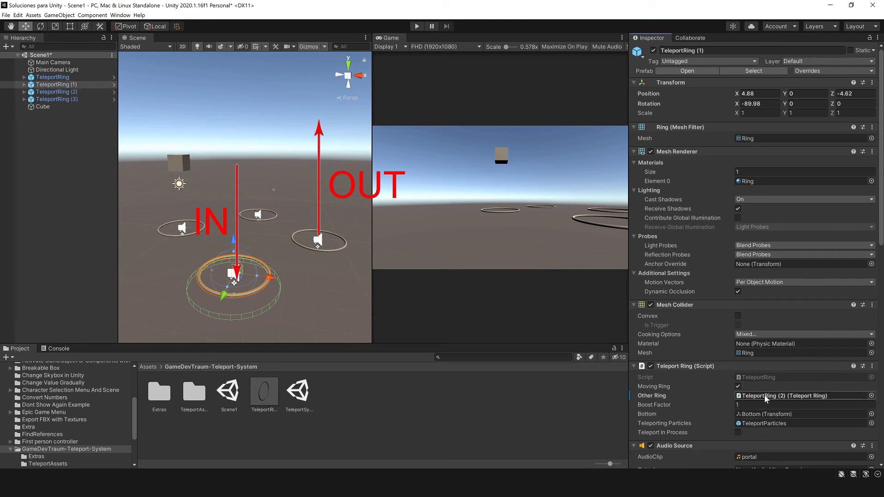
left_click(55, 93)
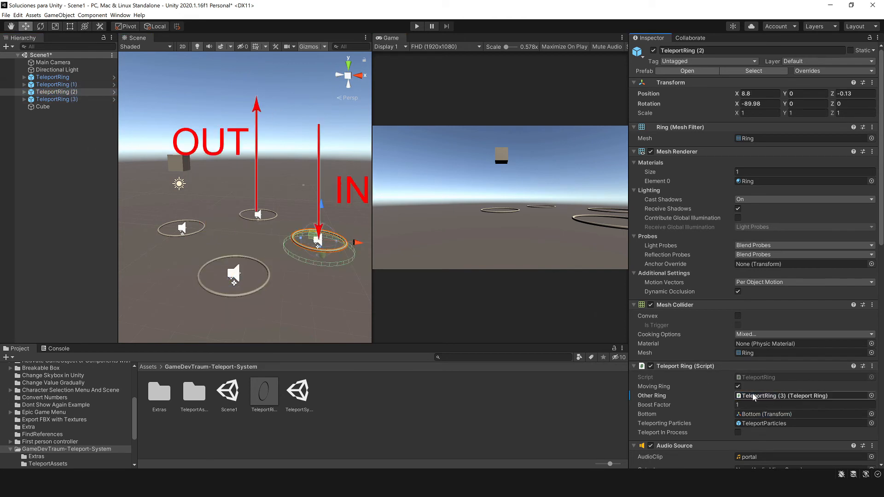
left_click(56, 99)
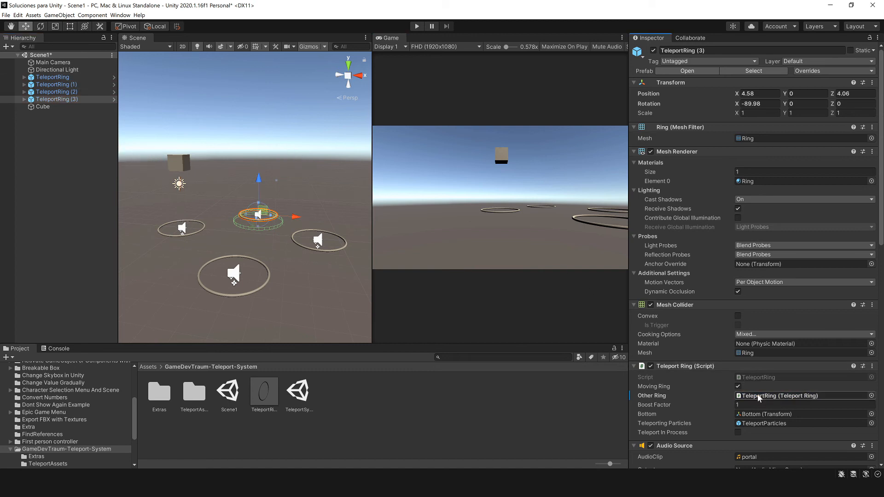
left_click(416, 26)
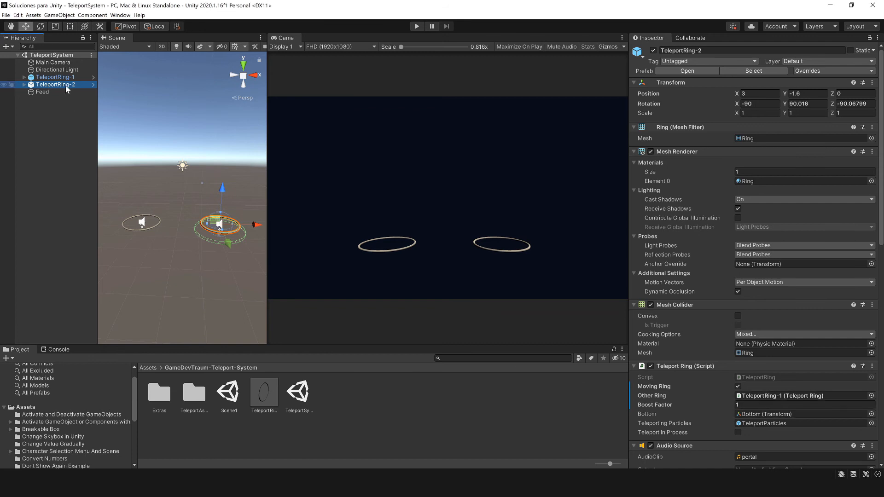
Select TeleportRing-2's Boost Factor field in the Inspector to edit its value.
left_click(789, 406)
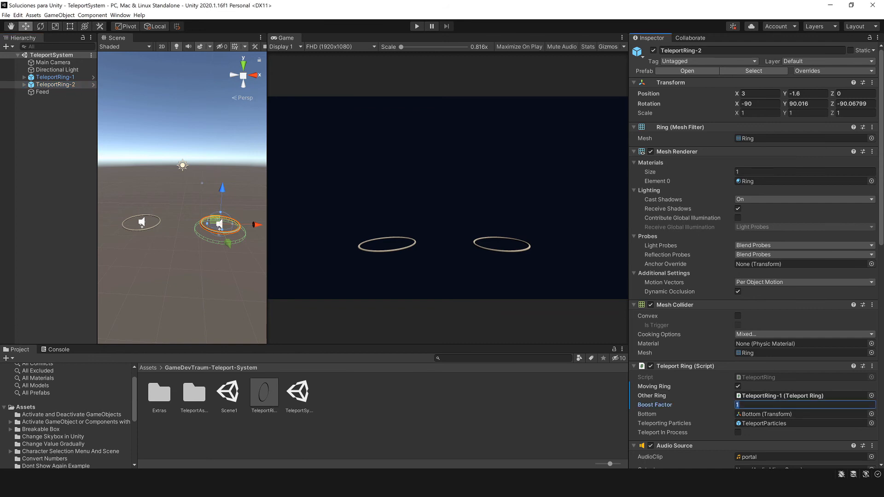